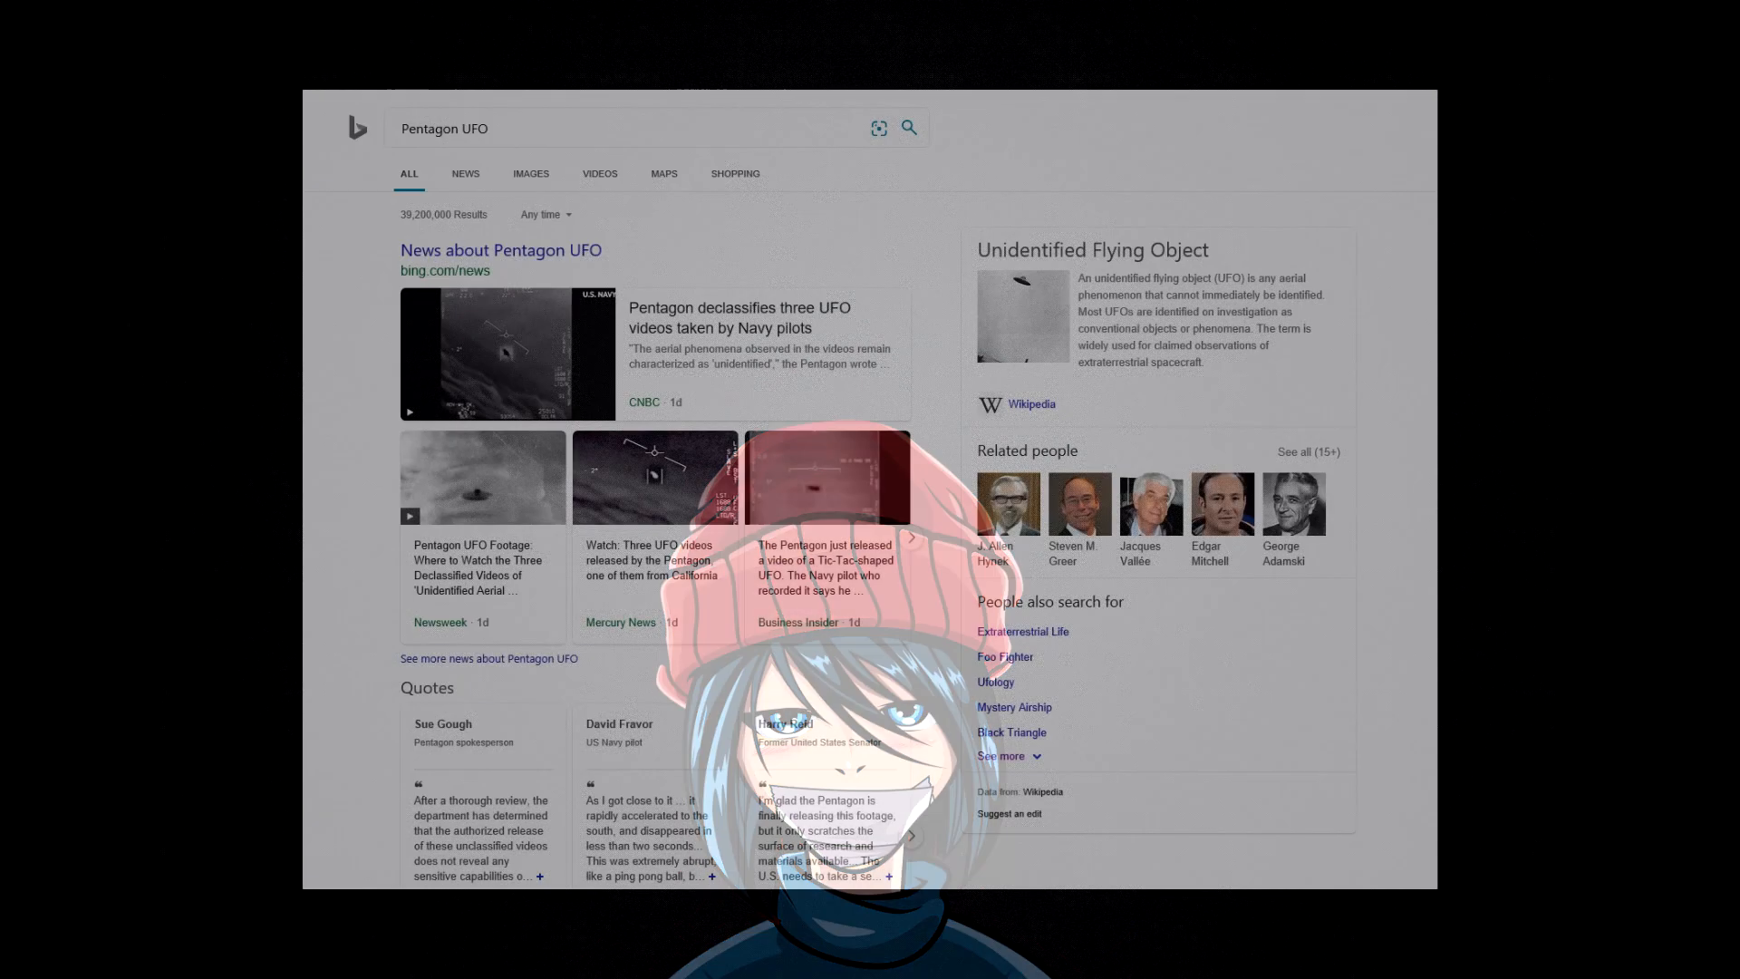
# - Scroll through the DoD statement on the released Navy videos to the NAVAIR FOIA link
pyautogui.scroll(-3)
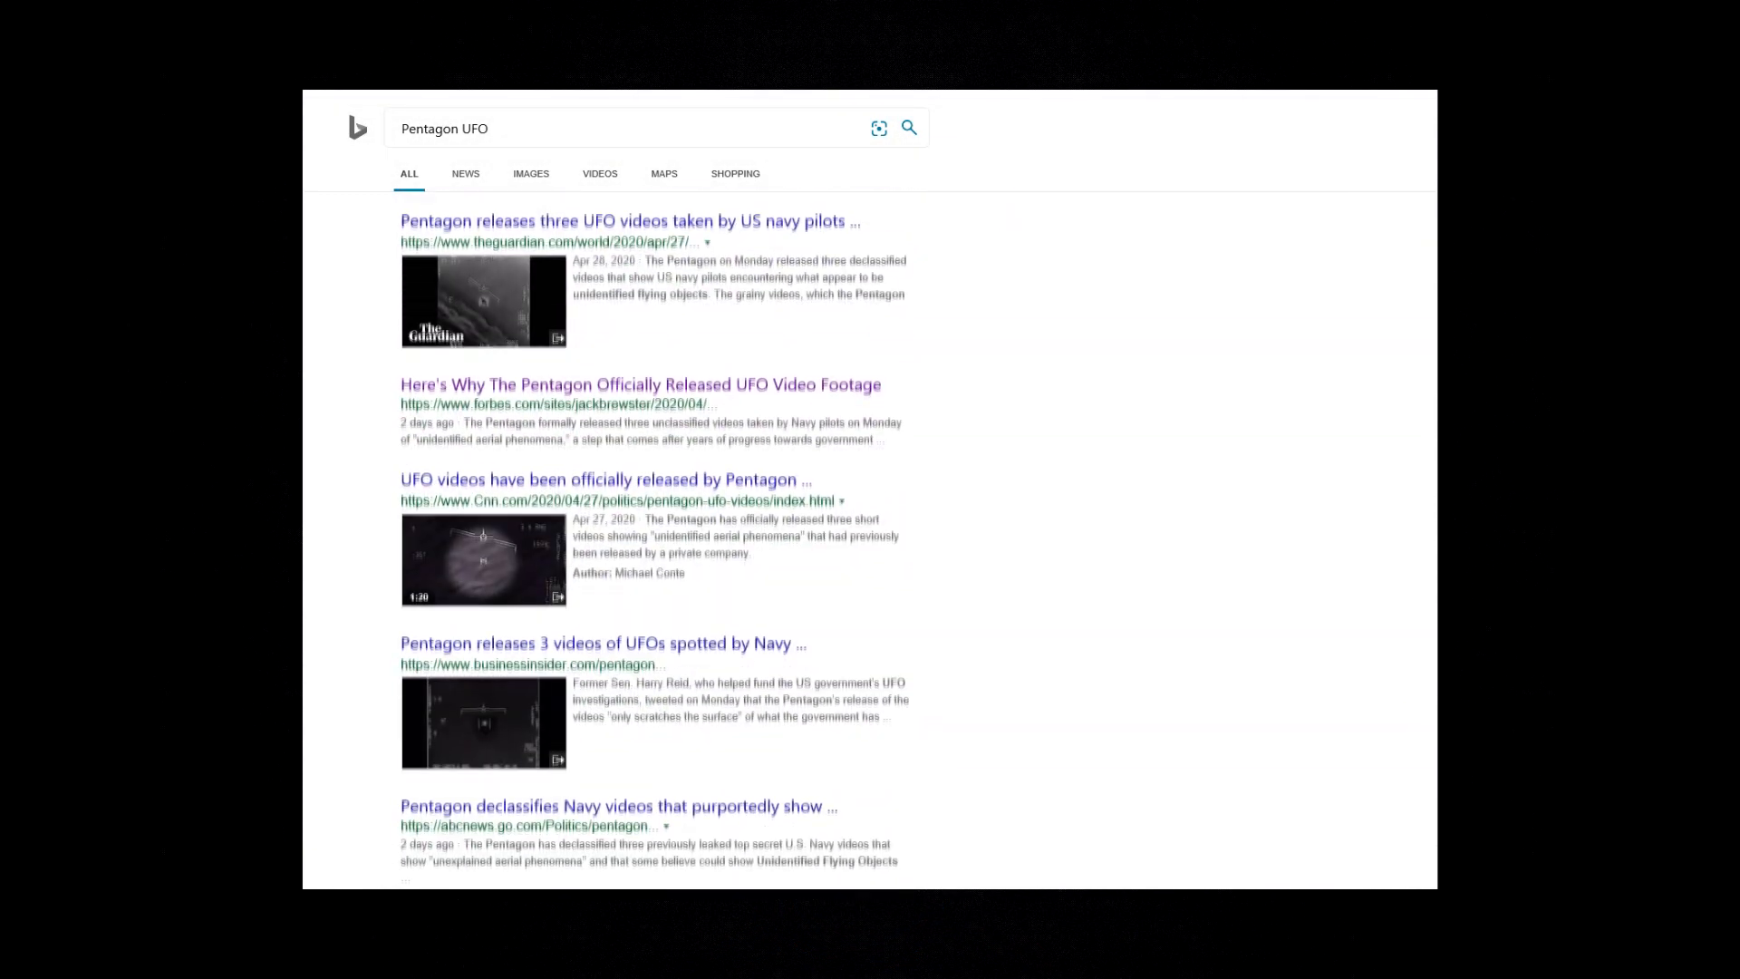
pyautogui.scroll(-3)
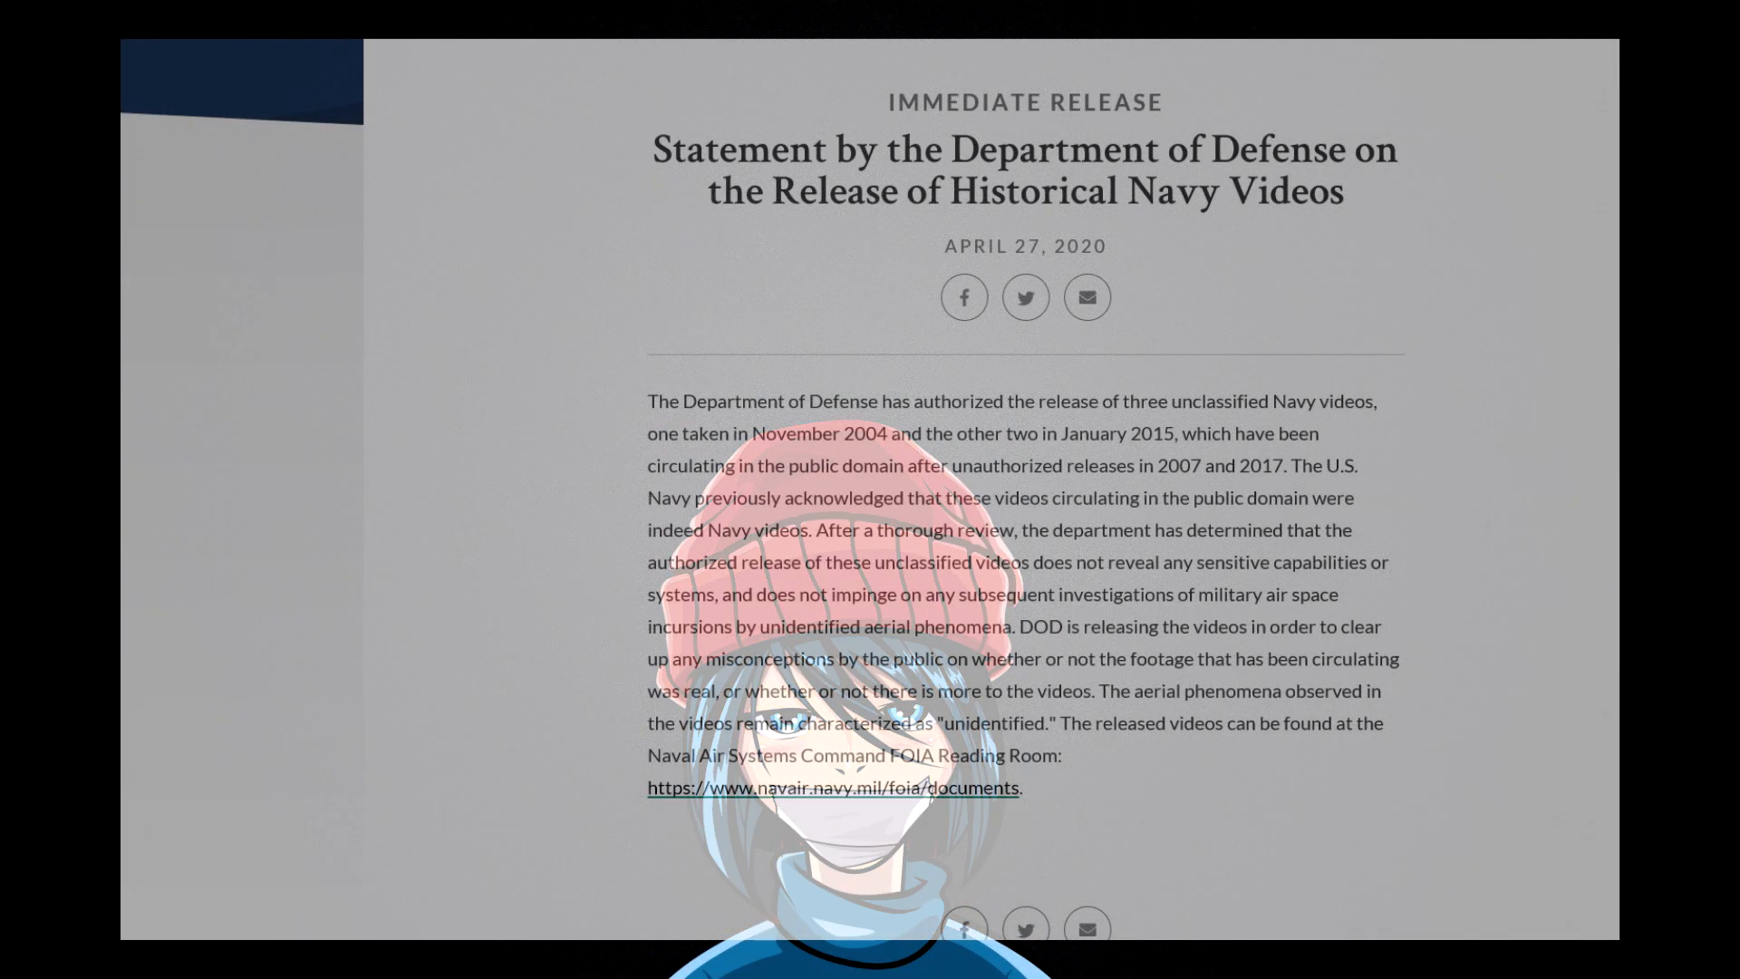
# - Follow the navair.navy.mil/foia/documents link and play FLIR.mp4 from the Document Library
pyautogui.click(834, 787)
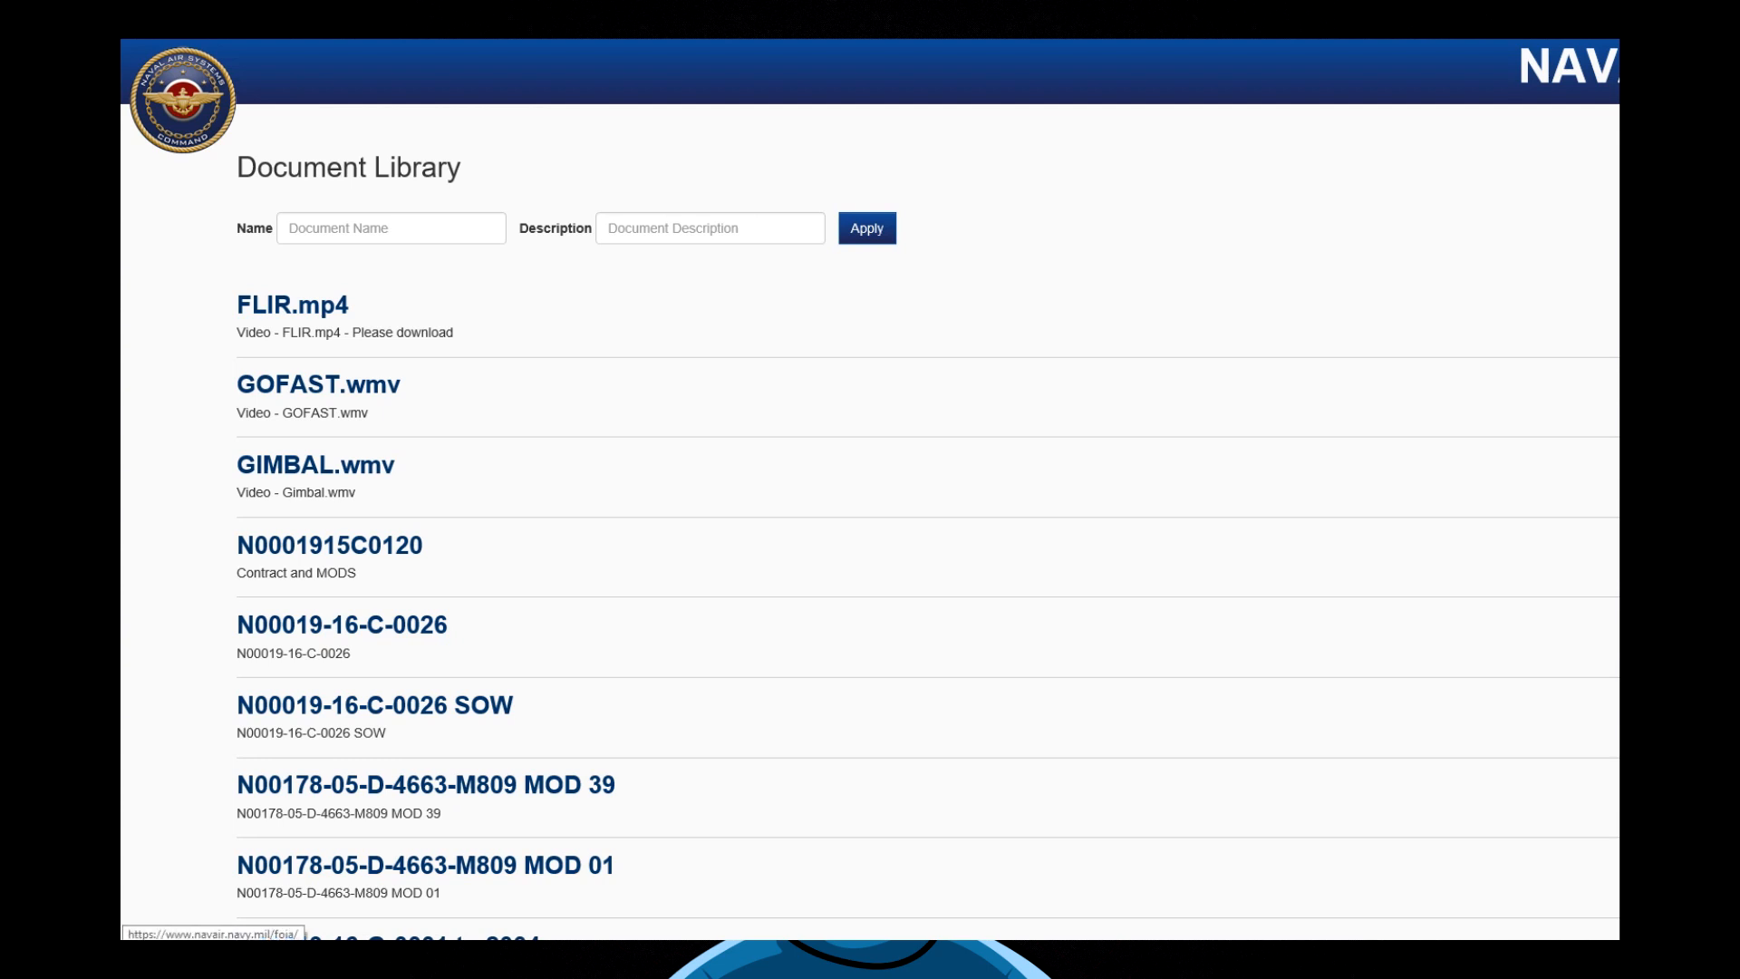
pyautogui.click(292, 305)
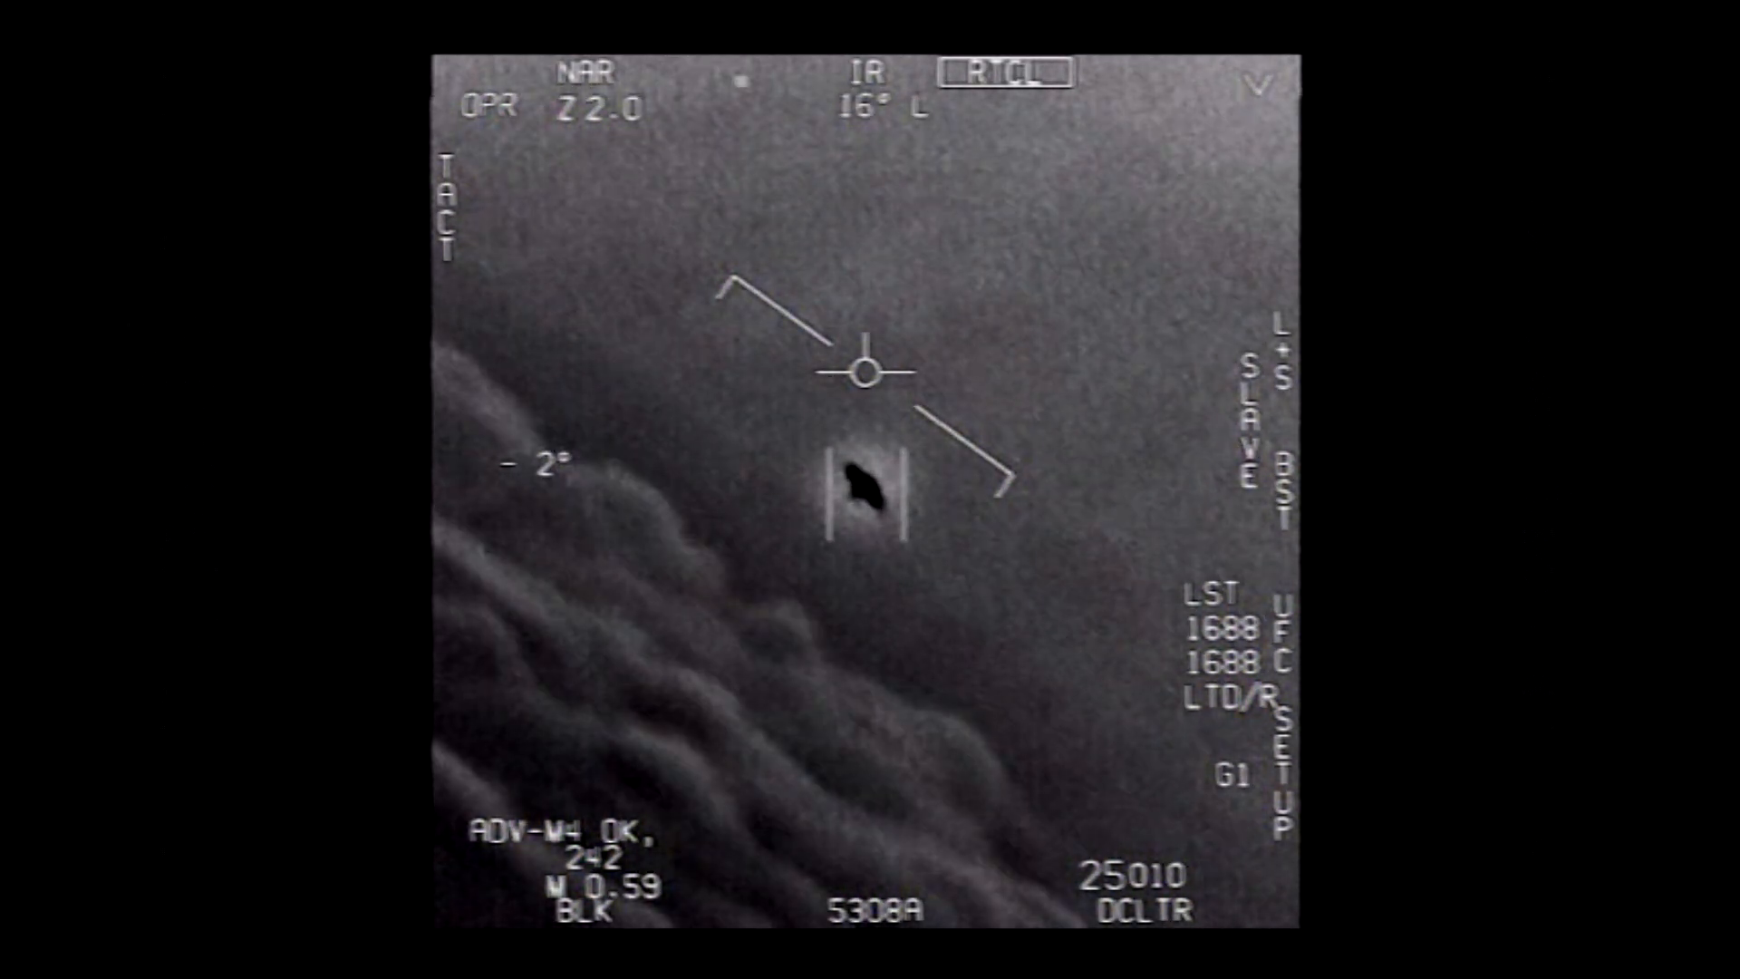